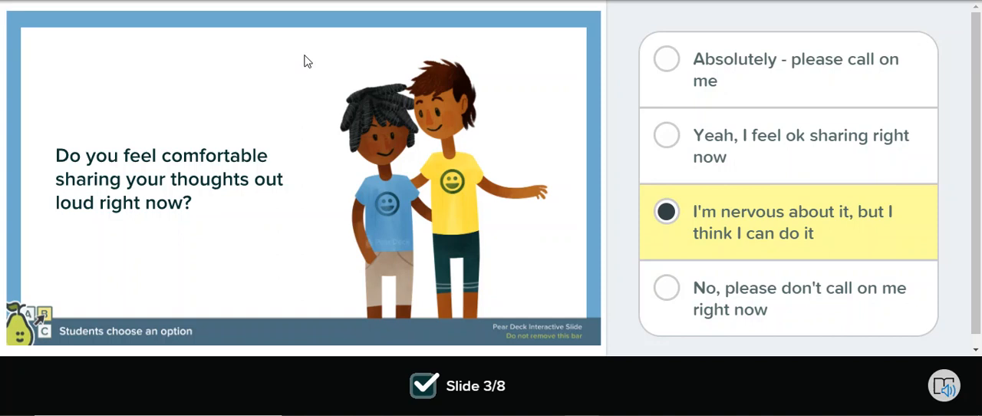
{"action": "mouse_move", "coordinate": [274, 223]}
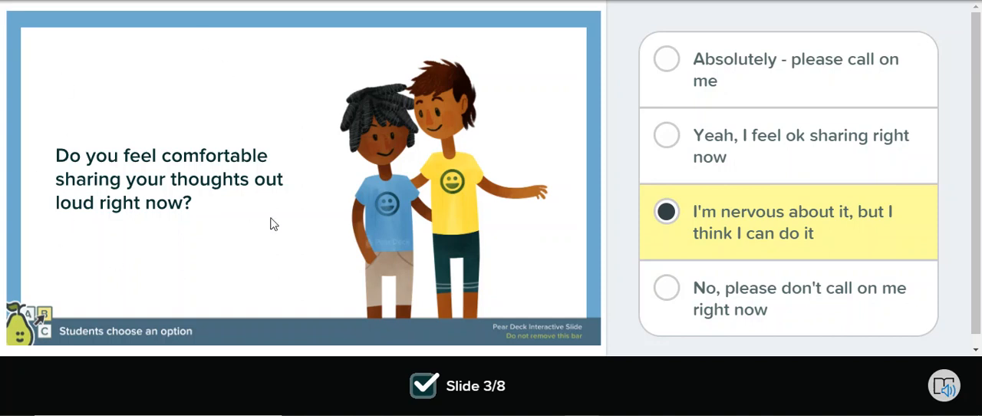
{"action": "mouse_move", "coordinate": [678, 90]}
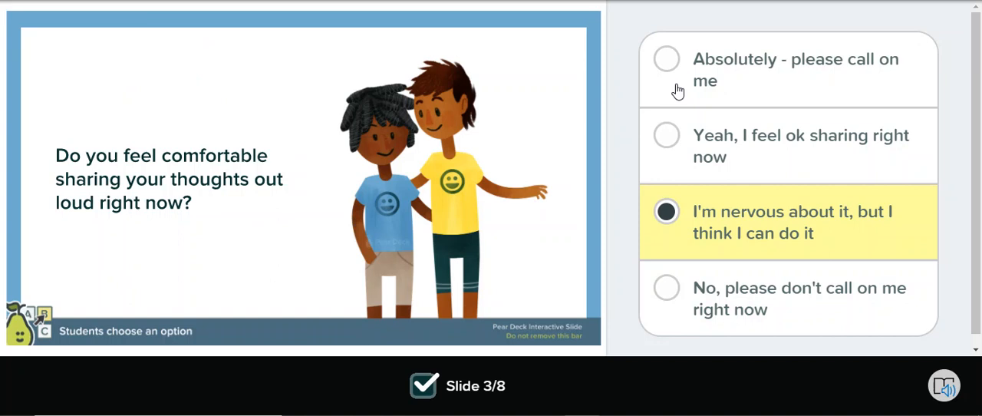
{"action": "mouse_move", "coordinate": [671, 49]}
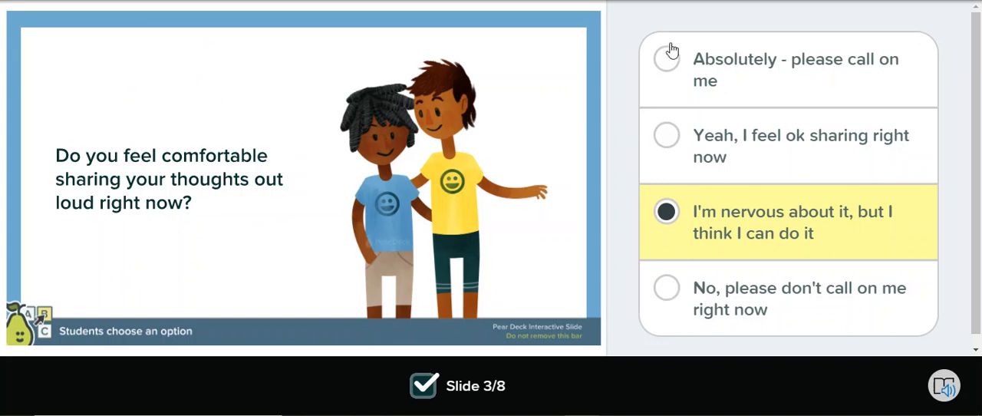
{"action": "mouse_move", "coordinate": [741, 65]}
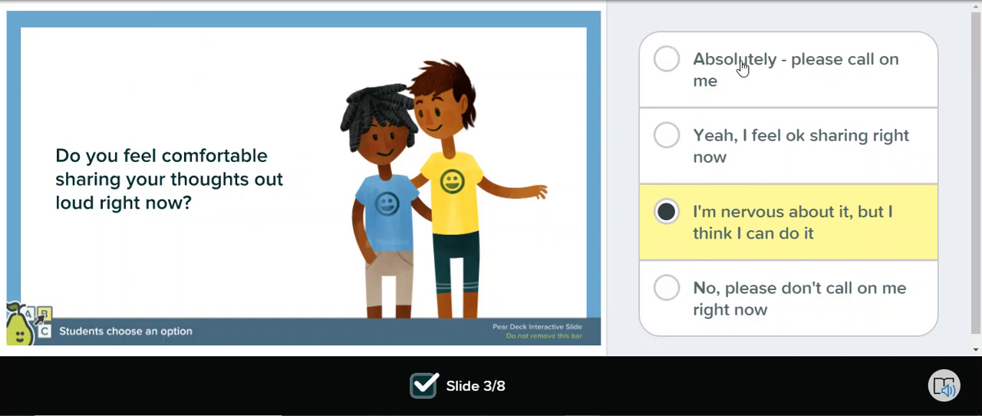
- Try each comfort option, then settle on 'Absolutely - please call on me'
{"action": "left_click", "coordinate": [666, 59]}
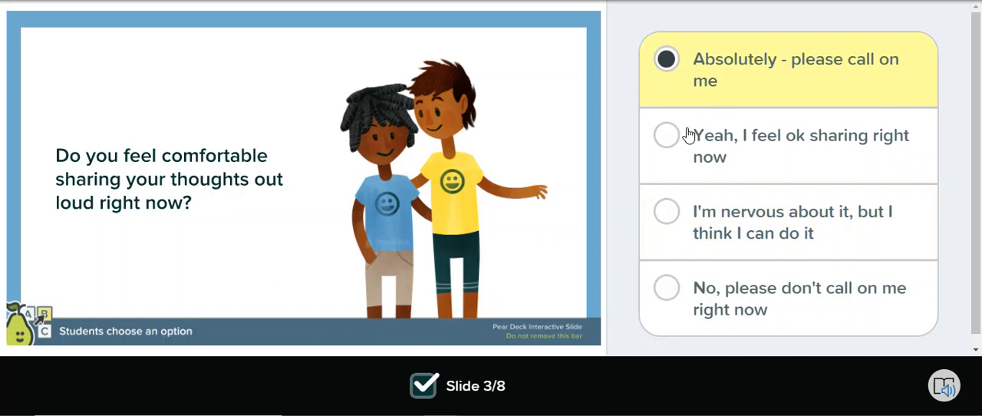
{"action": "left_click", "coordinate": [666, 135]}
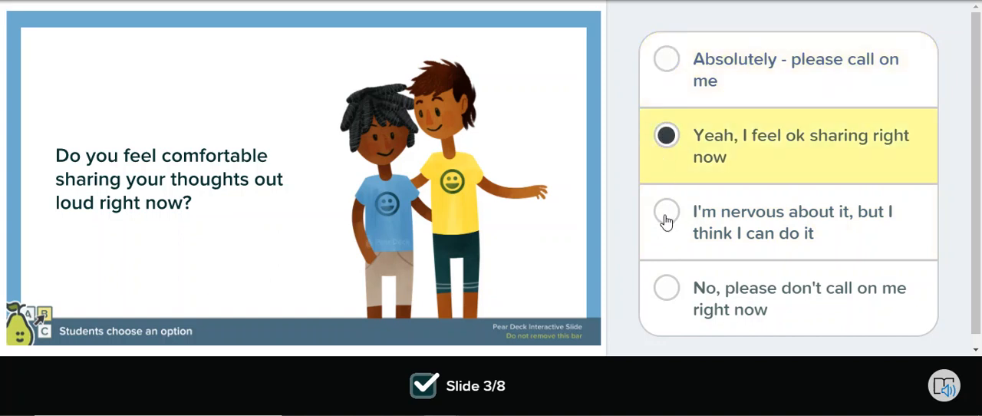
{"action": "left_click", "coordinate": [666, 212]}
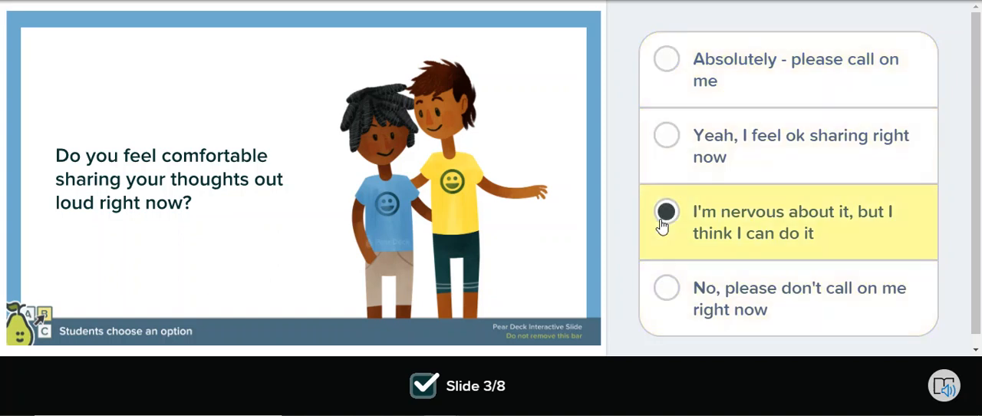
{"action": "left_click", "coordinate": [665, 59]}
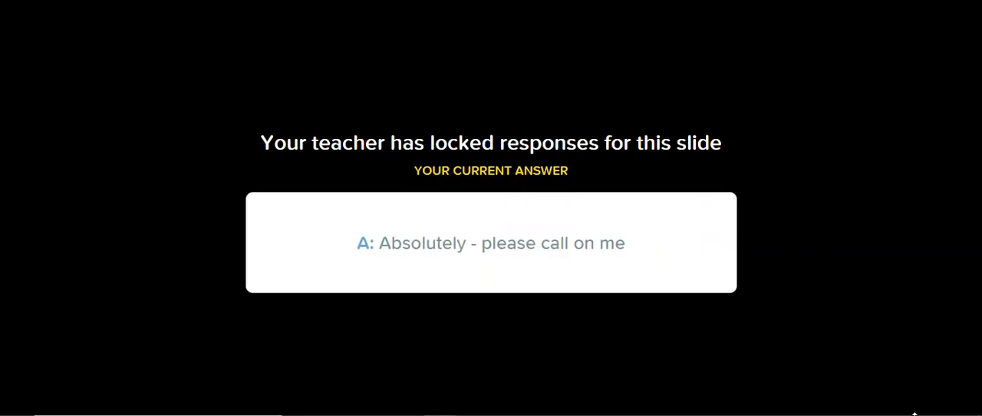
{"action": "mouse_move", "coordinate": [493, 195]}
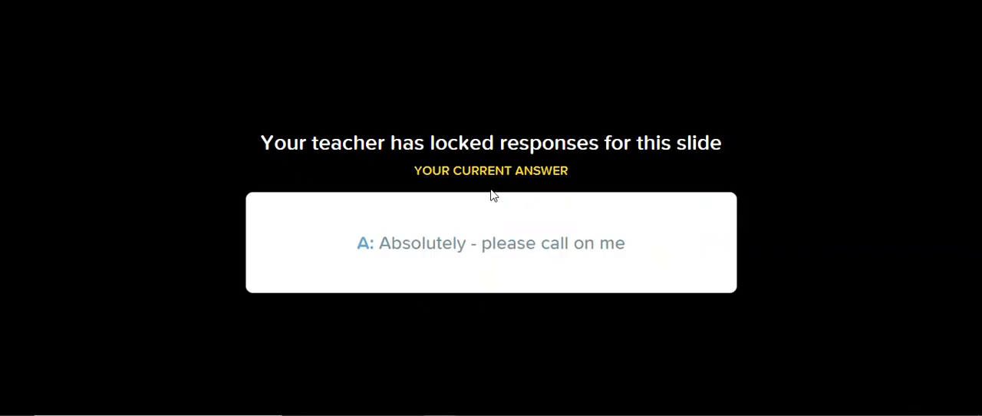
{"action": "mouse_move", "coordinate": [646, 257]}
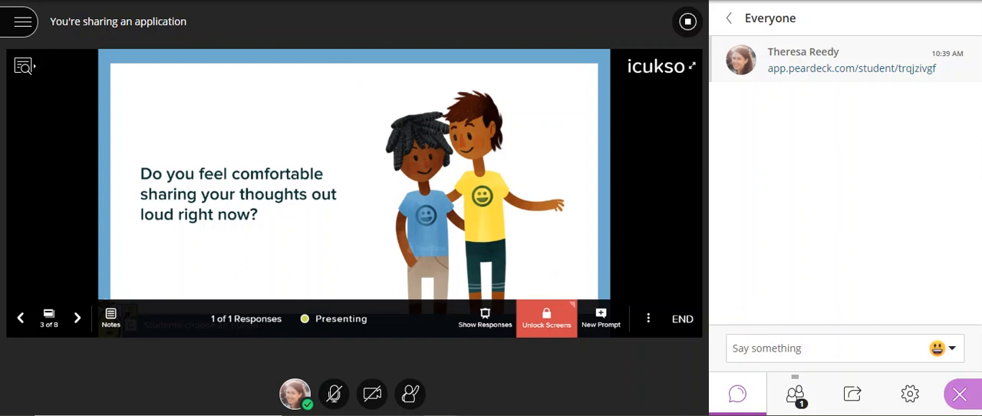
{"action": "left_click", "coordinate": [484, 317]}
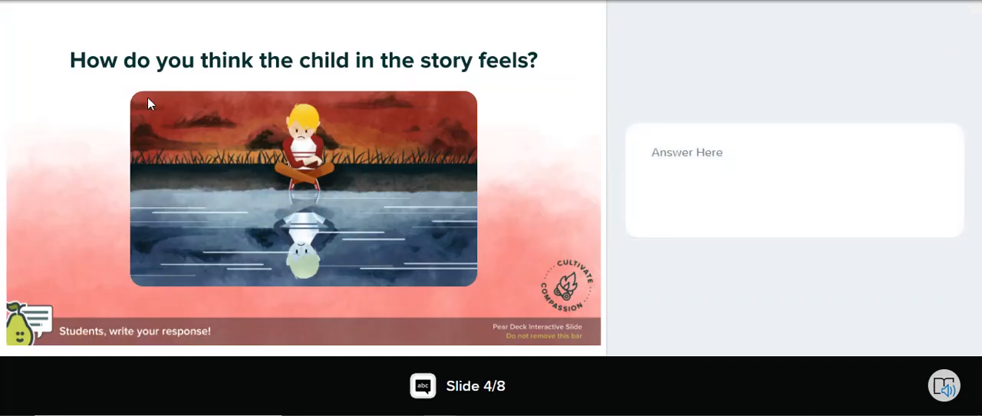
{"action": "mouse_move", "coordinate": [494, 82]}
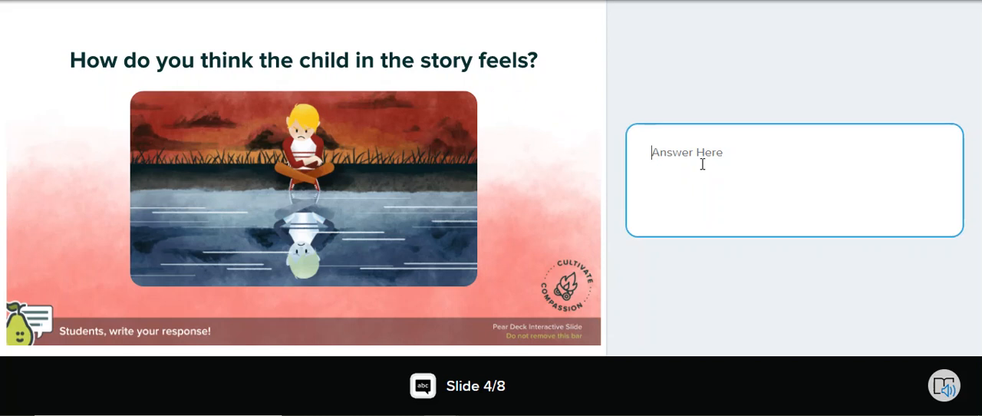
- Submit the written response 'I think the child feels sad' on slide 4
{"action": "type", "text": "I think the child feels"}
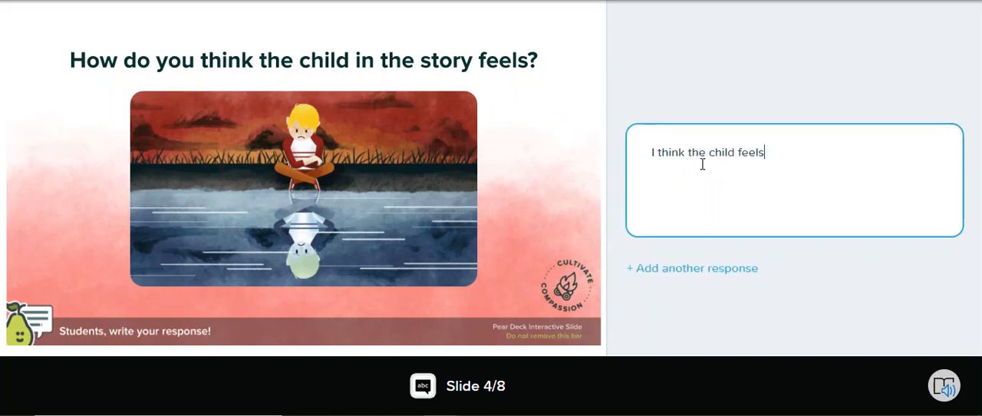
{"action": "type", "text": "sad"}
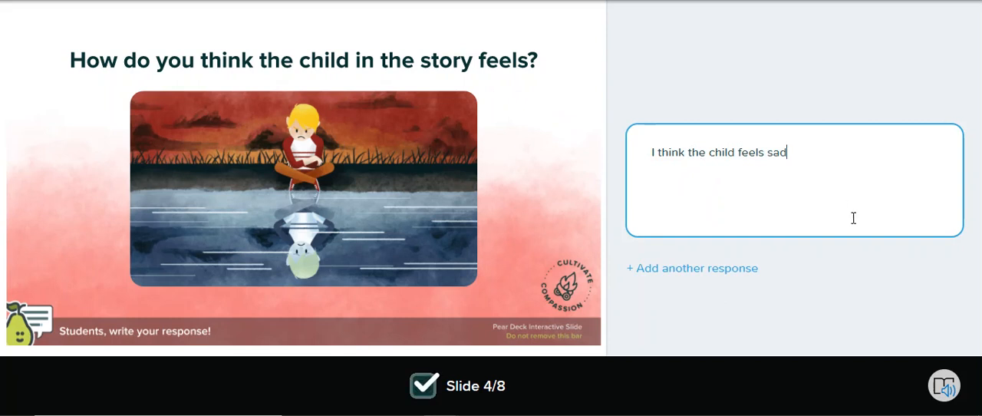
{"action": "left_click", "coordinate": [866, 68]}
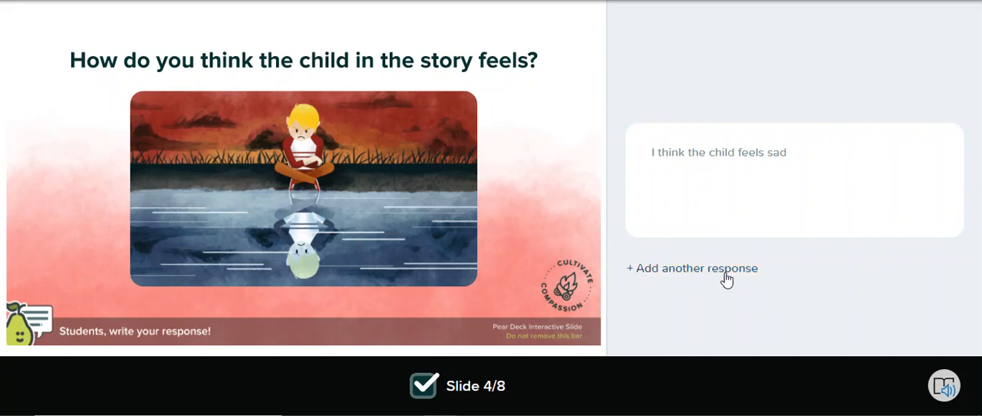
{"action": "mouse_move", "coordinate": [657, 278]}
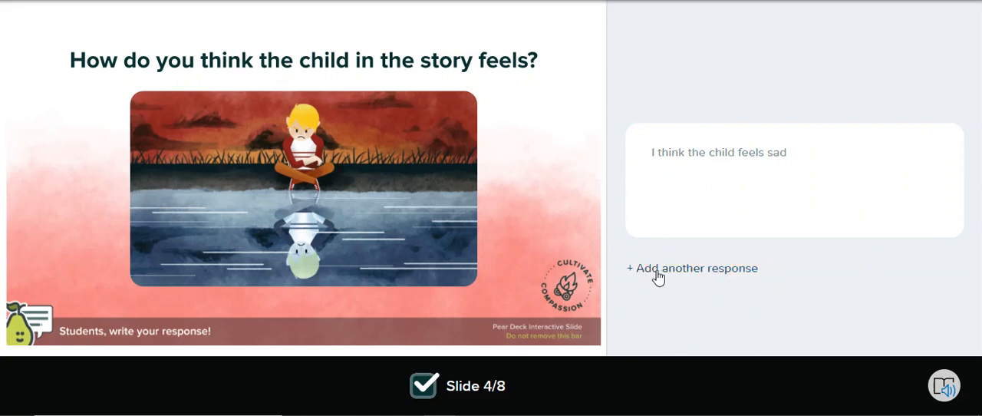
- Enter the second response 'I also think the child feels mad'
{"action": "type", "text": "I also thi"}
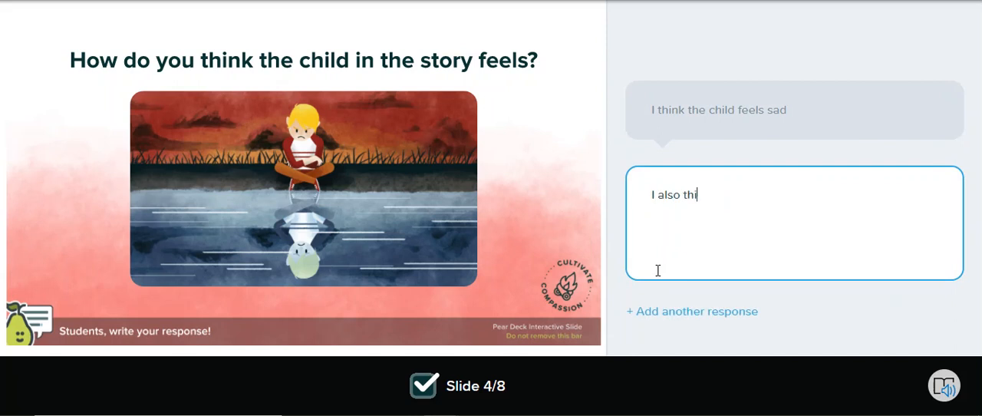
{"action": "type", "text": "nk the child fee"}
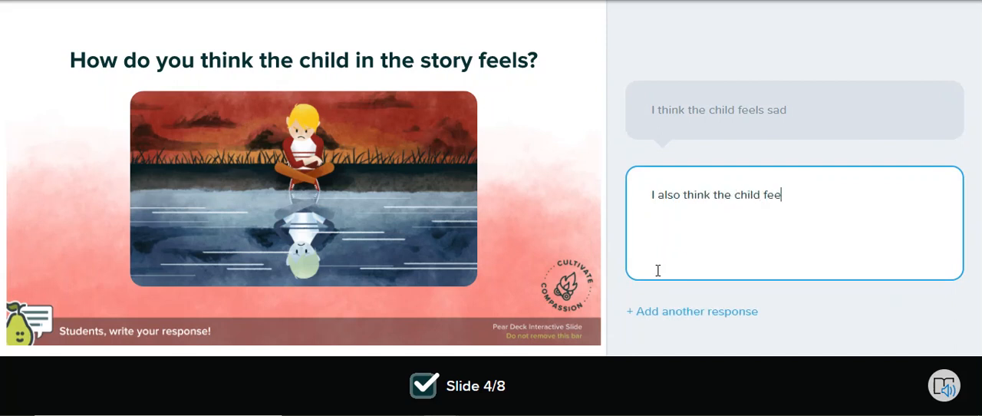
{"action": "type", "text": "ls mad"}
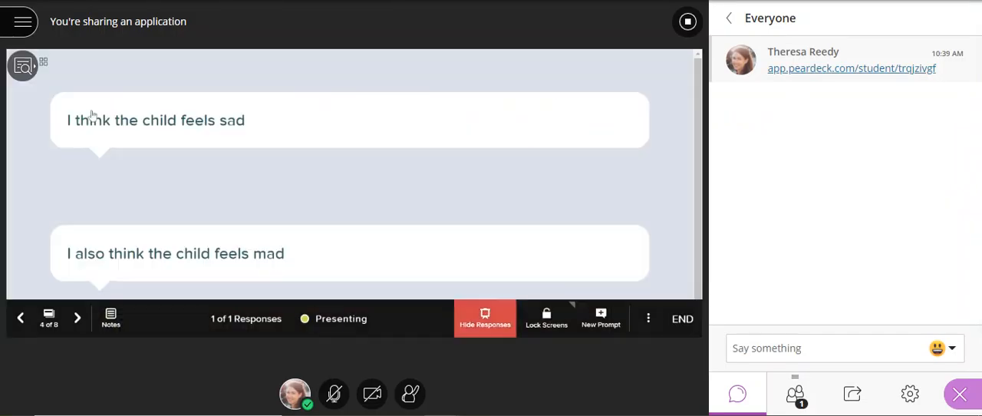
{"action": "mouse_move", "coordinate": [548, 213]}
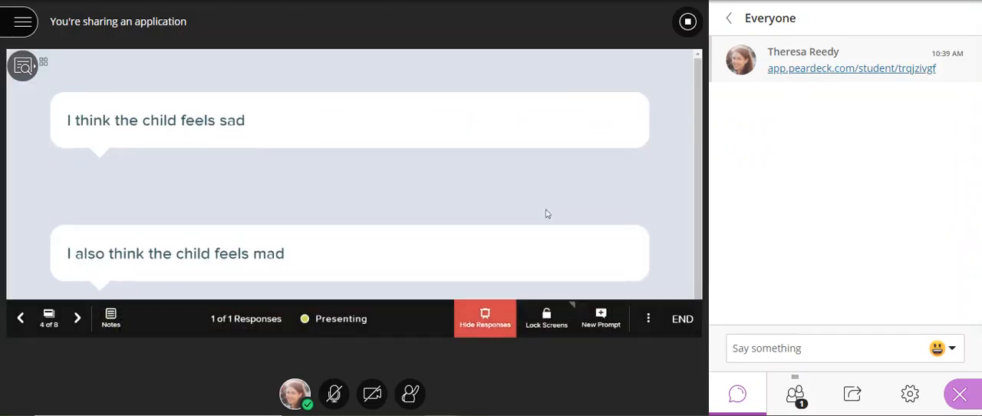